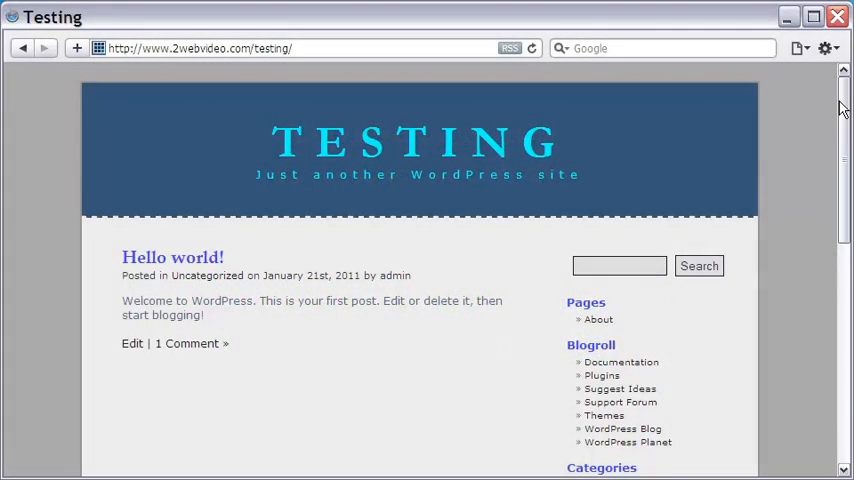
Scroll through the Testing blog's front page, then open the Hello world! post.
scroll("down", 3)
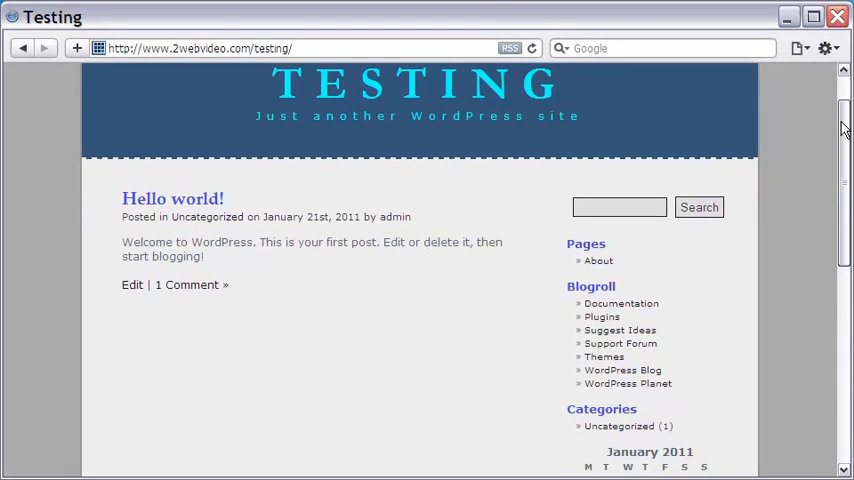
scroll("down", 3)
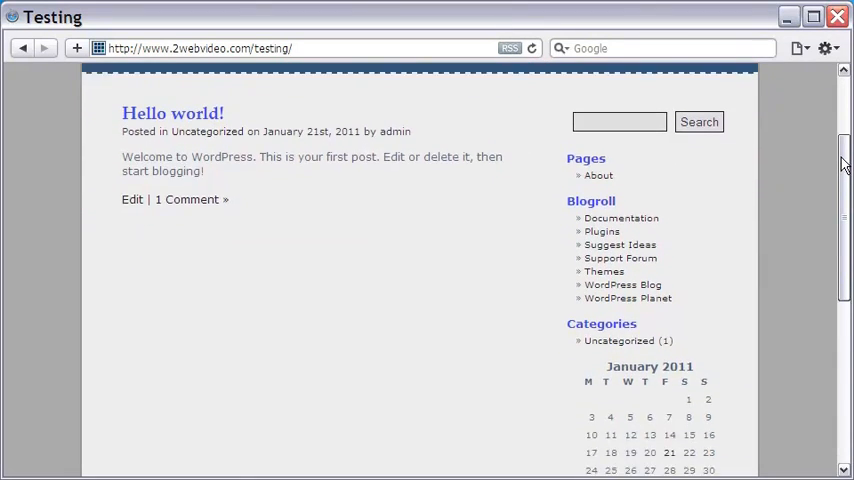
scroll("down", 3)
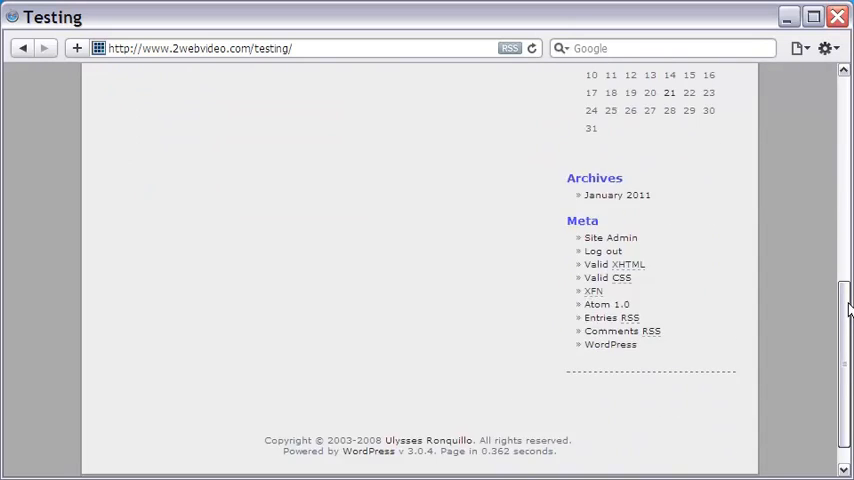
scroll("up", 3)
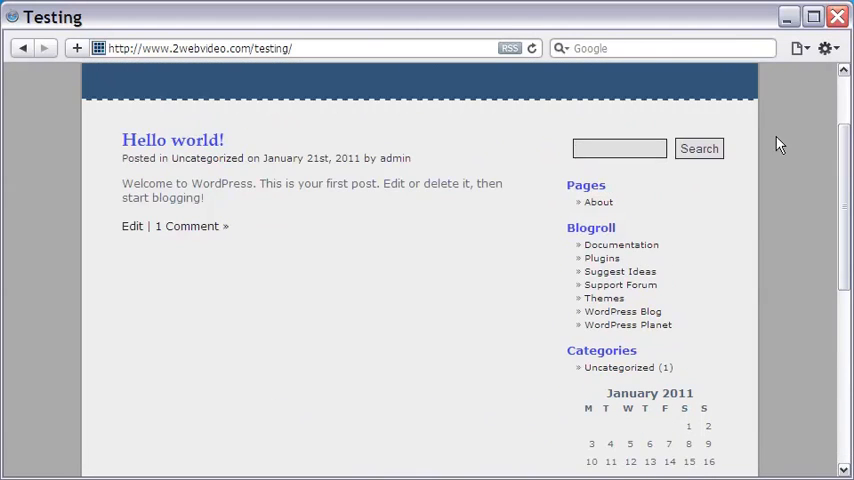
left_click(172, 140)
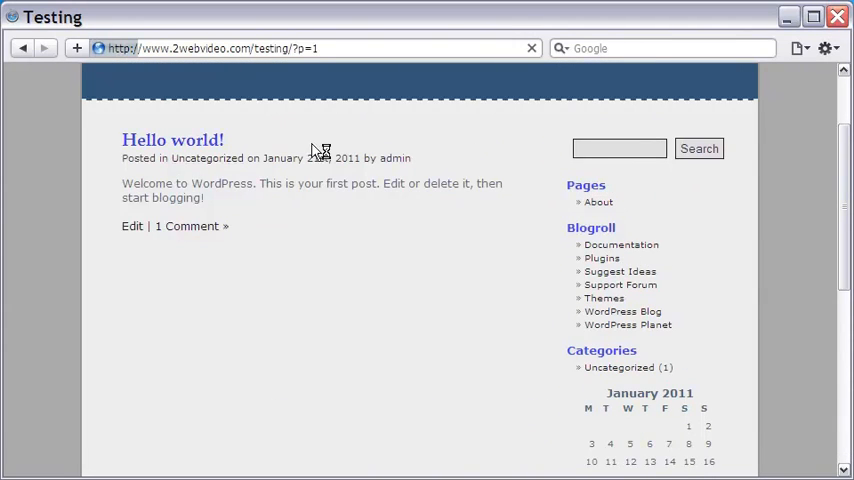
left_click(172, 140)
type("filezilla")
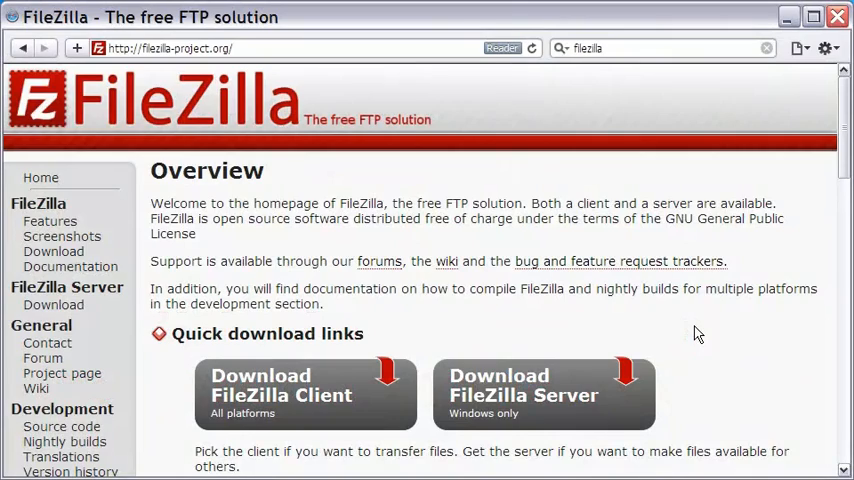
mouse_move(570, 410)
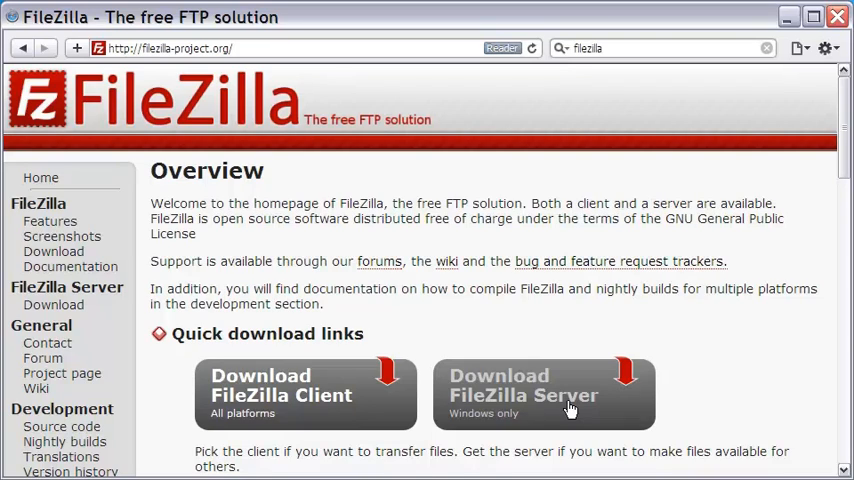
Start the FileZilla client download from the Quick download links on filezilla-project.org.
left_click(304, 392)
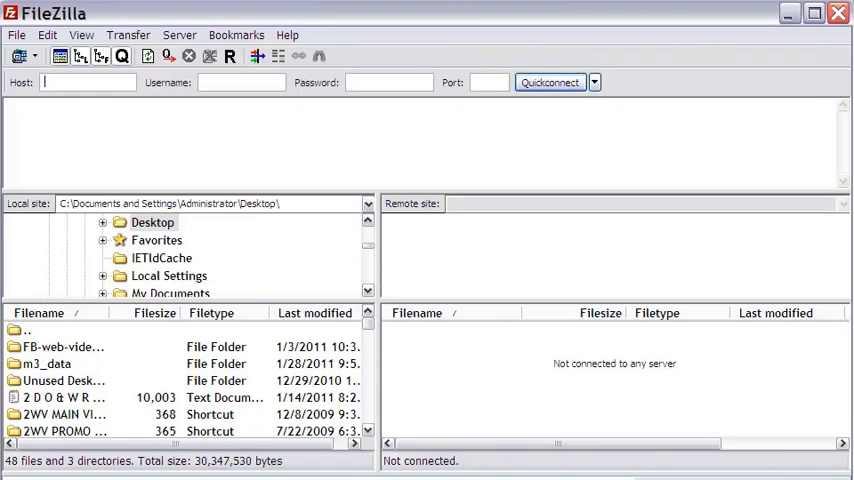
Launch FileZilla Client showing the local Desktop files with no remote server connected.
left_click(16, 34)
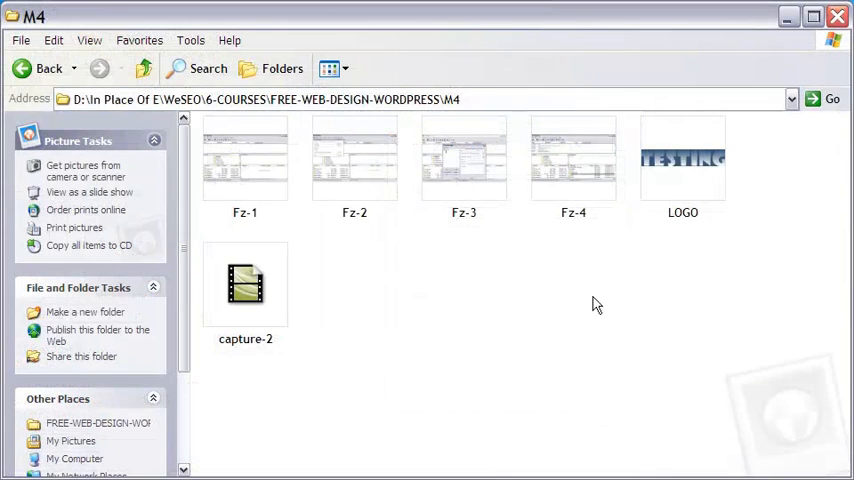
left_click(684, 160)
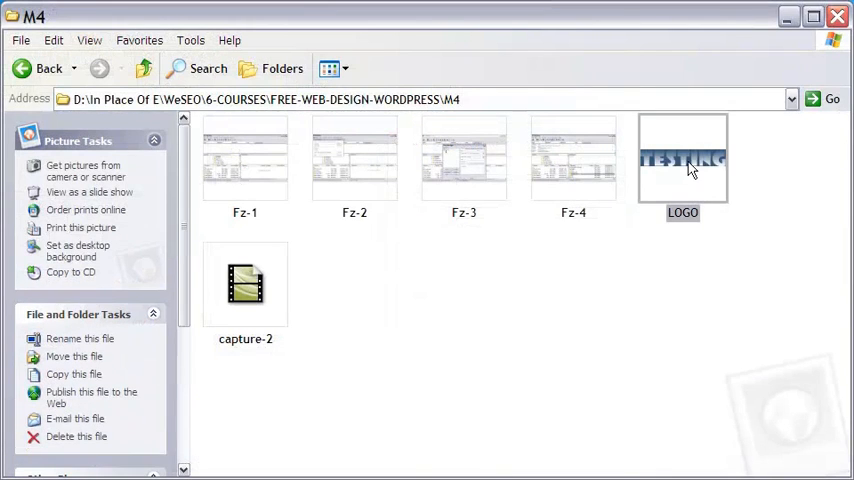
right_click(684, 160)
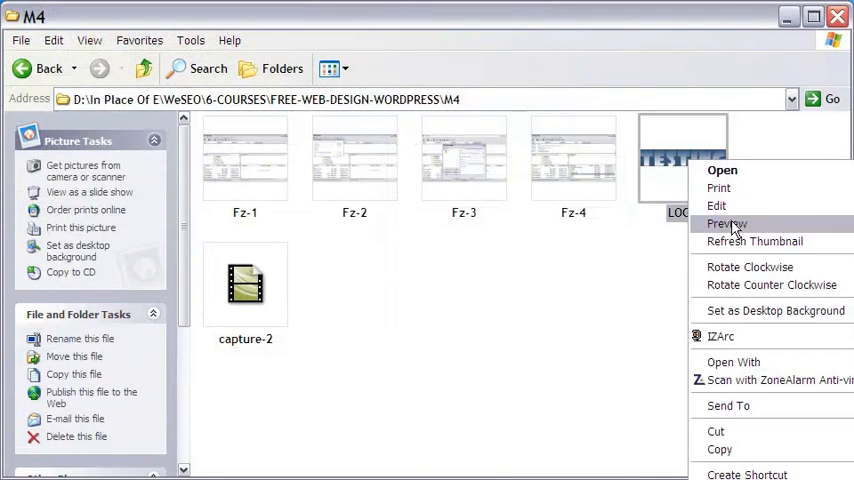
left_click(728, 224)
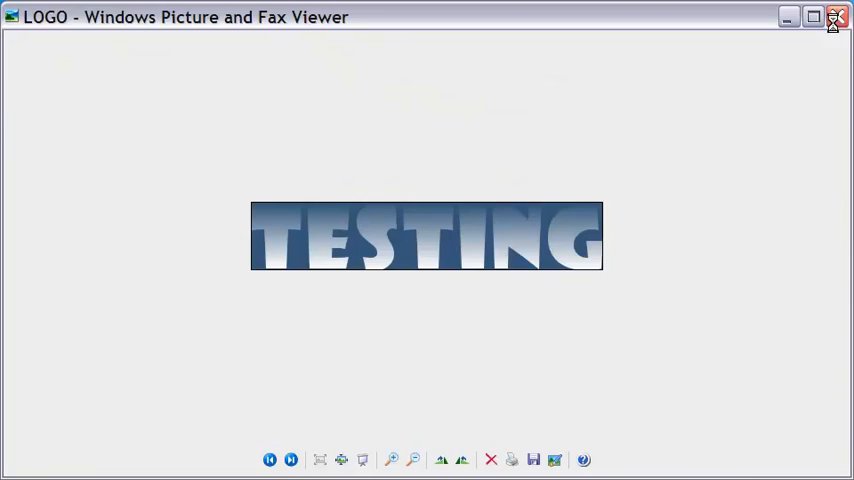
left_click(836, 16)
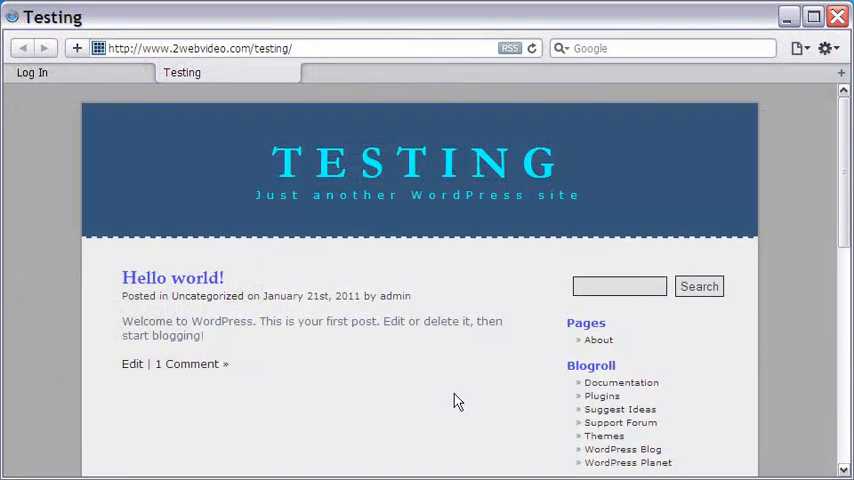
mouse_move(290, 180)
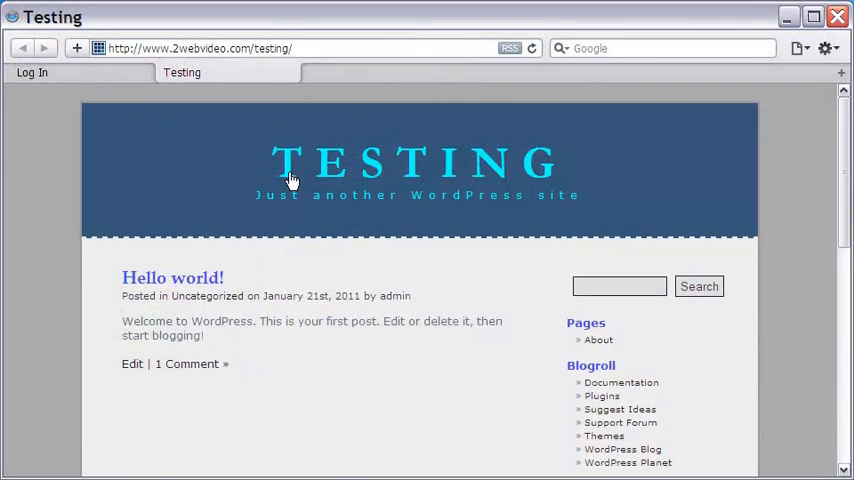
mouse_move(624, 180)
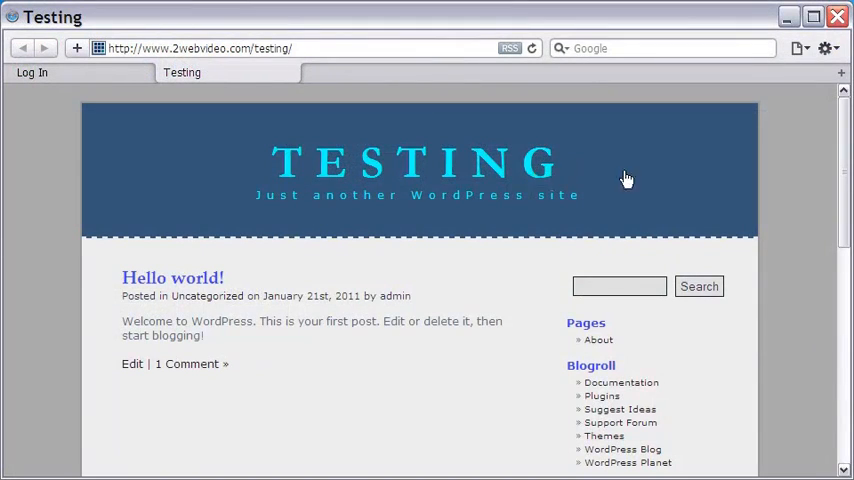
mouse_move(786, 196)
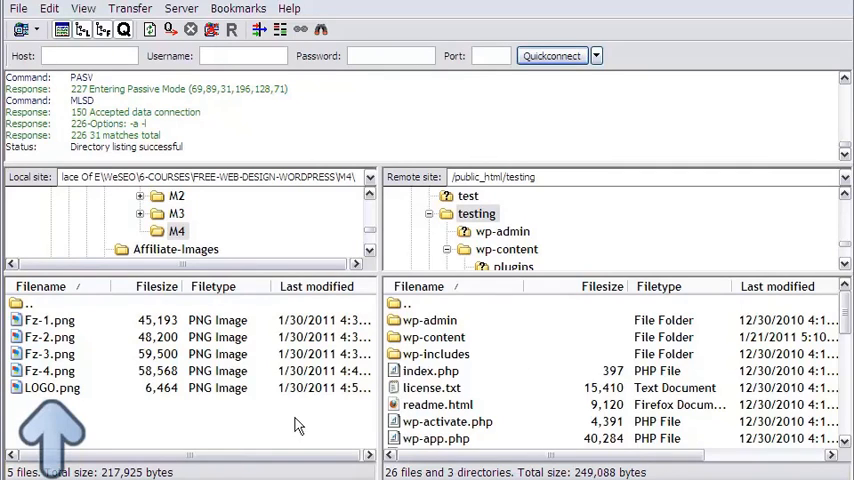
Upload LOGO.png to /public_html/testing and confirm it appears in the remote file list.
left_click(52, 388)
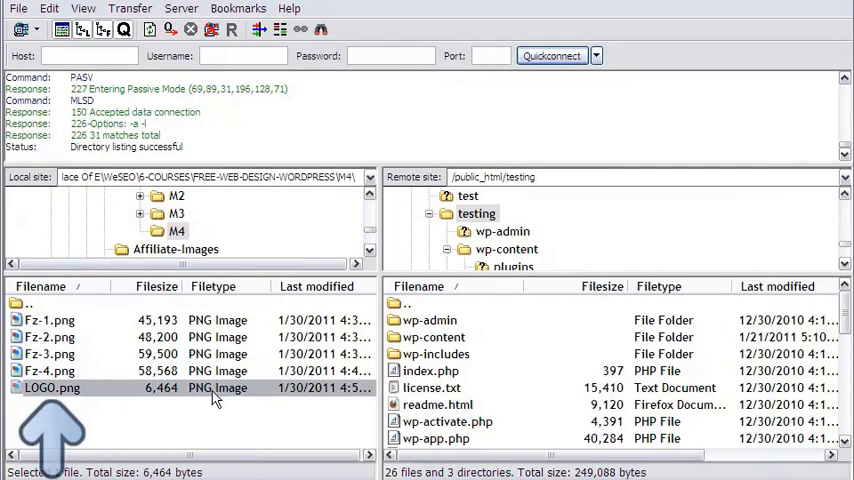
mouse_move(320, 410)
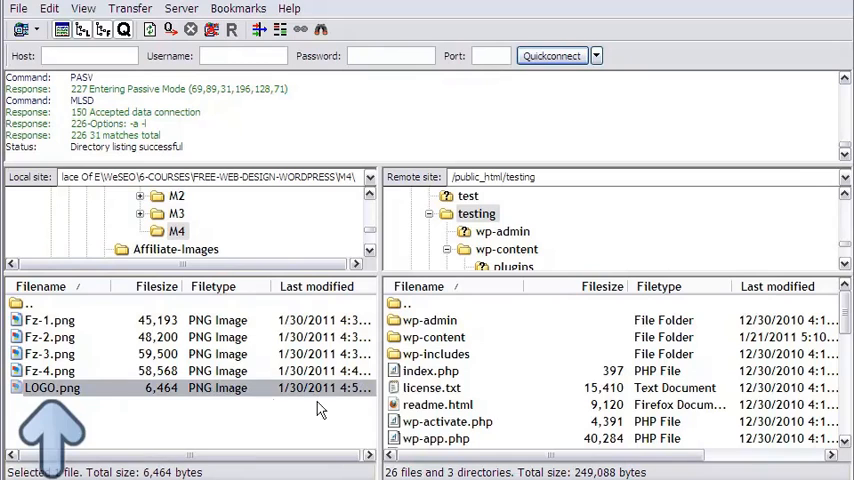
right_click(52, 388)
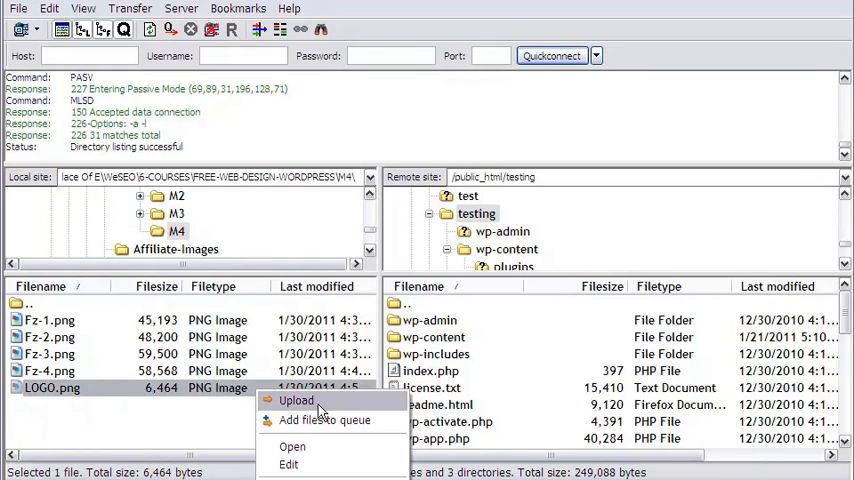
left_click(296, 400)
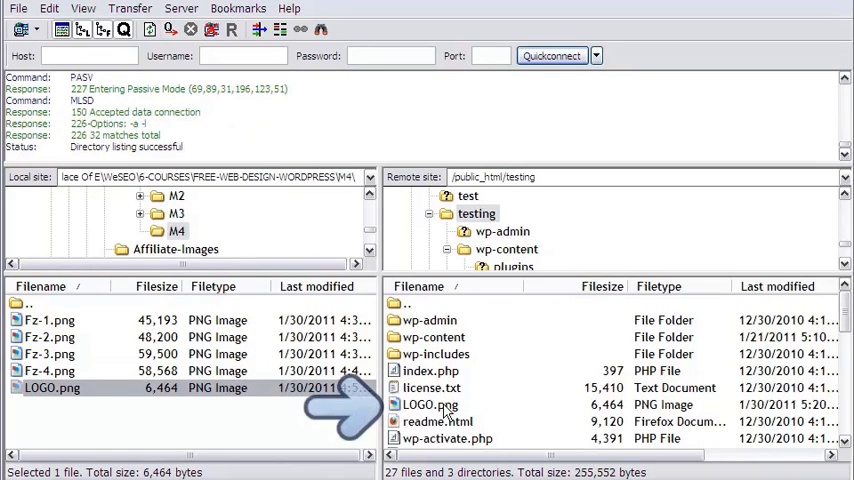
left_click(430, 404)
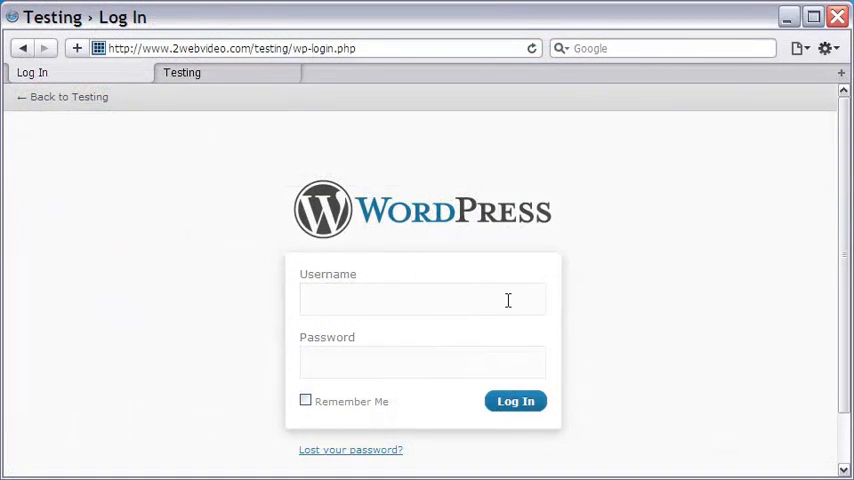
Log in to the Testing site as admin to reach the WordPress Dashboard.
type("admin")
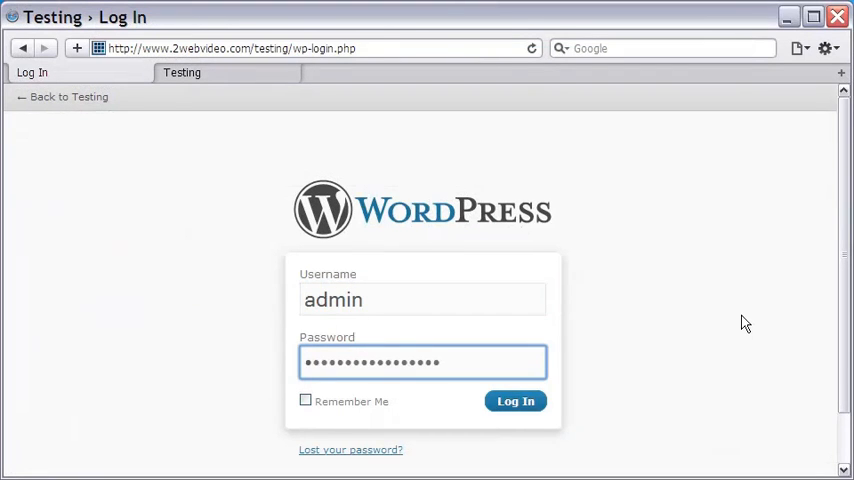
left_click(516, 400)
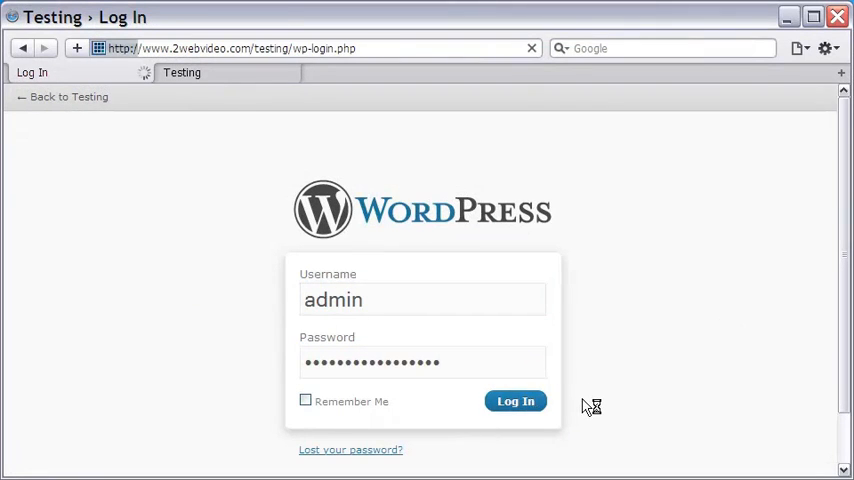
left_click(516, 400)
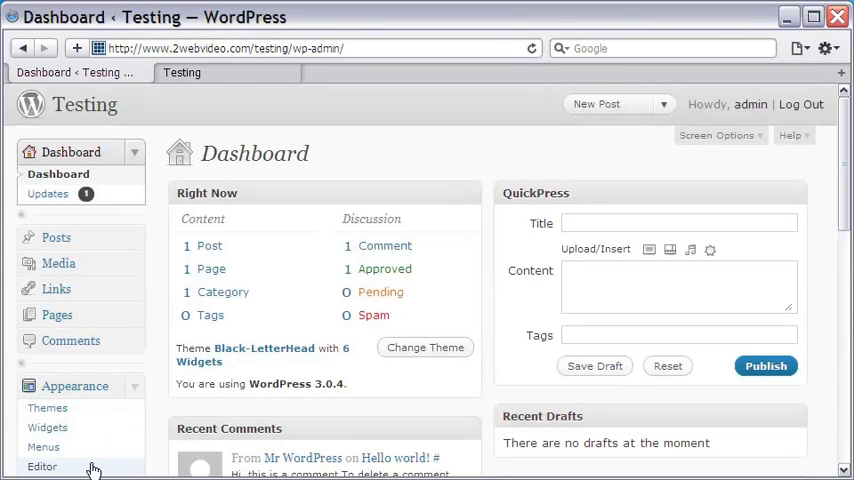
Open the theme editor and load the Header (header.php) template for editing.
left_click(42, 466)
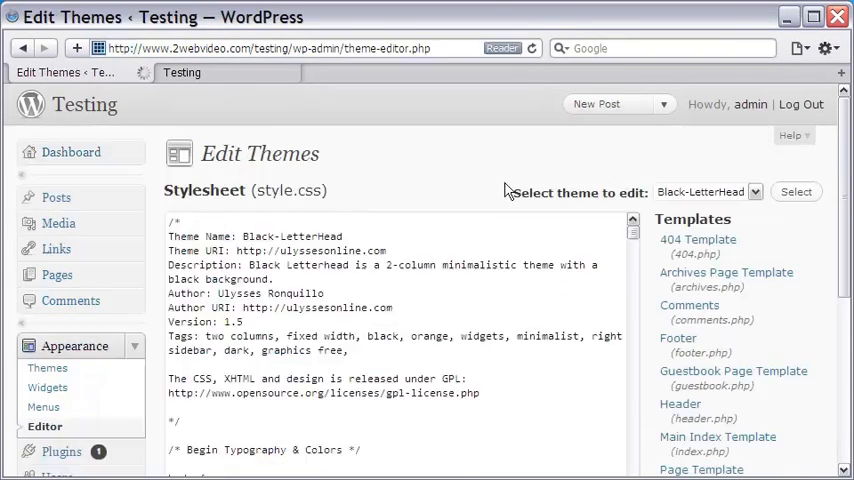
scroll("down", 3)
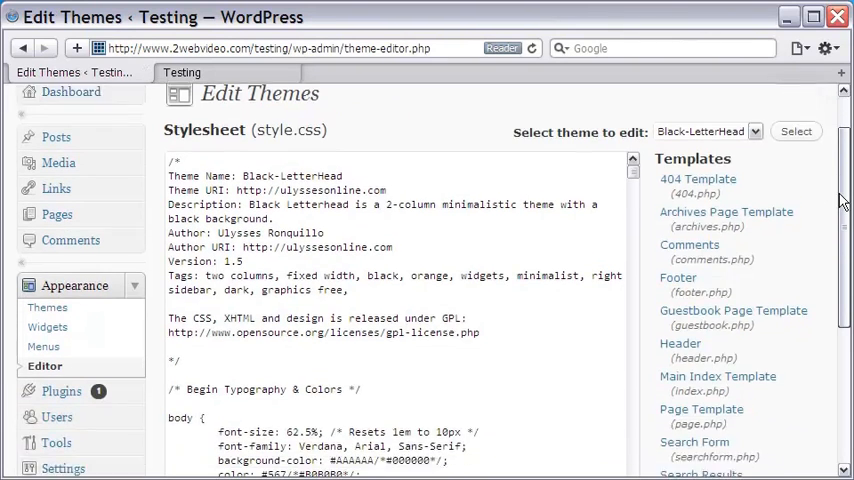
scroll("down", 3)
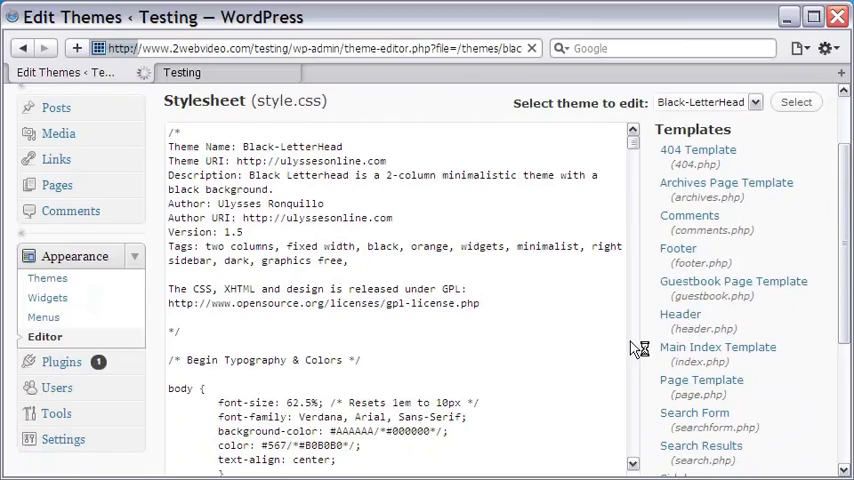
left_click(680, 314)
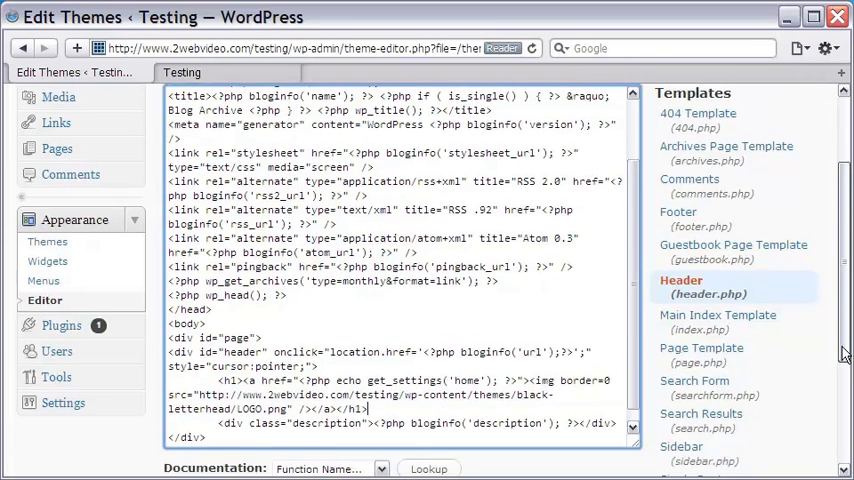
Insert an img tag for LOGO.png in the header div, save the file, and view the live blog.
scroll("down", 3)
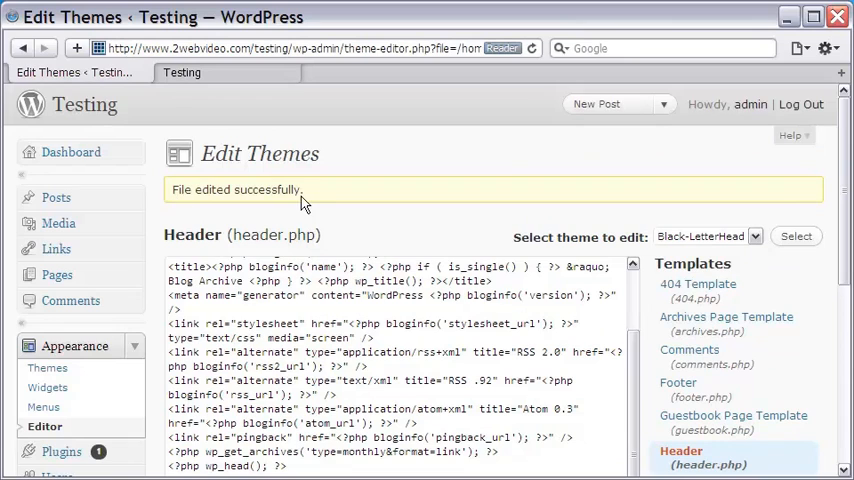
left_click(182, 72)
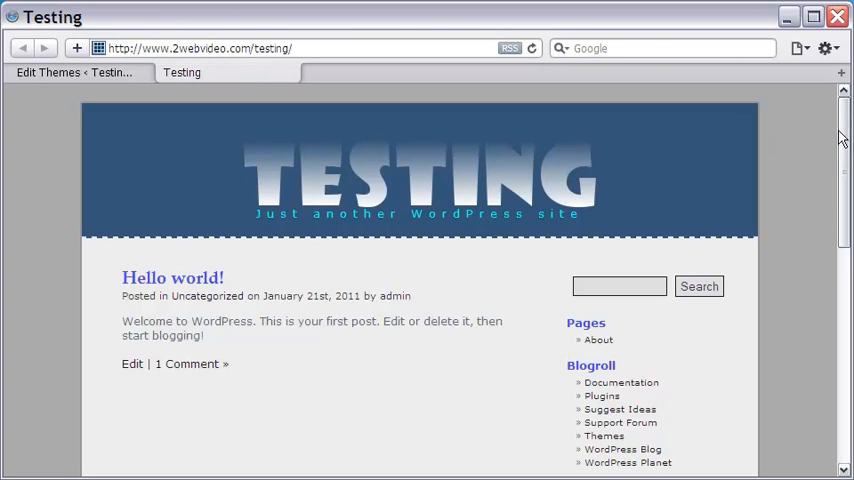
Check the TESTING logo banner on the home page and on the Hello world! post page.
scroll("down", 3)
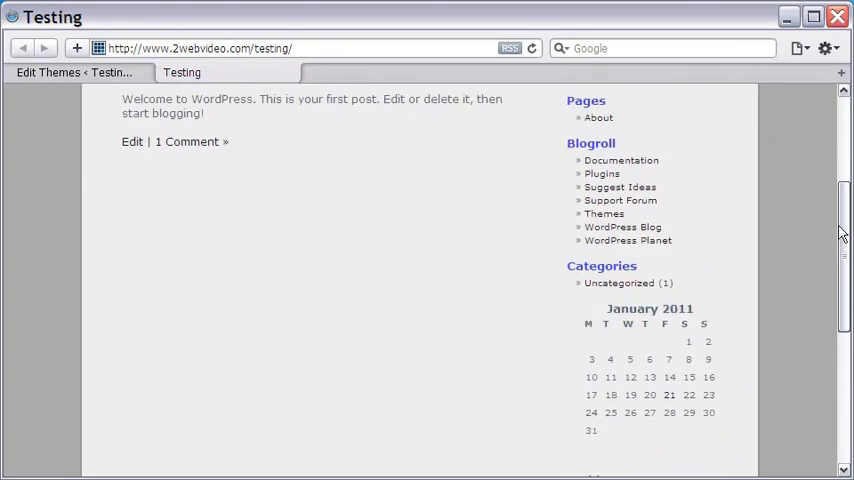
scroll("up", 3)
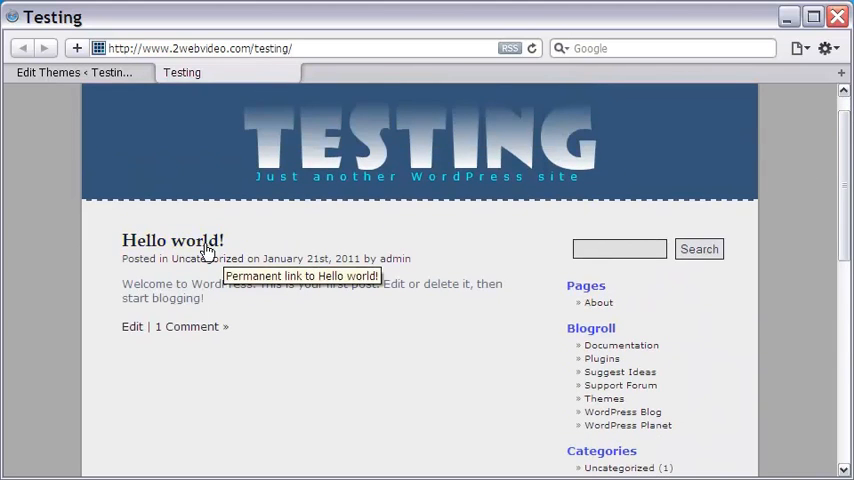
left_click(172, 240)
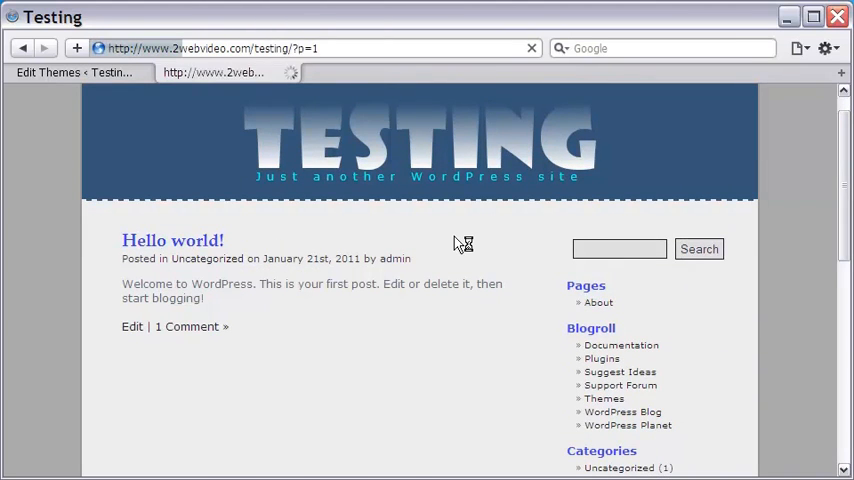
left_click(172, 240)
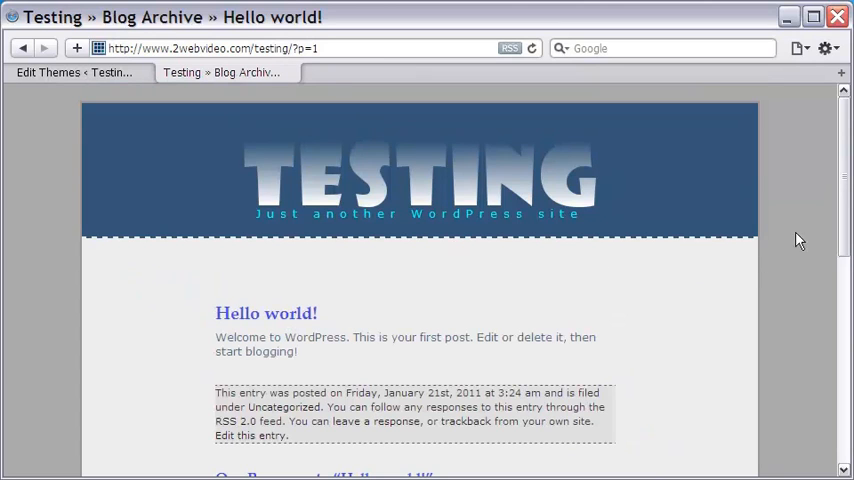
scroll("down", 3)
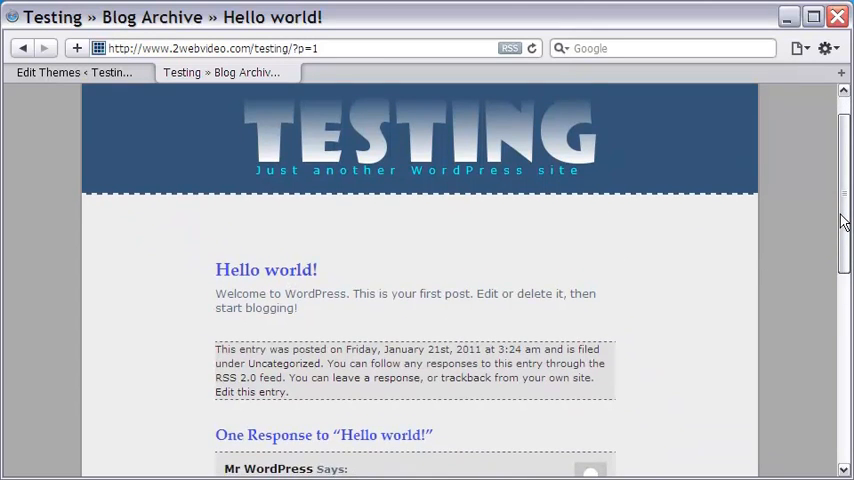
scroll("down", 3)
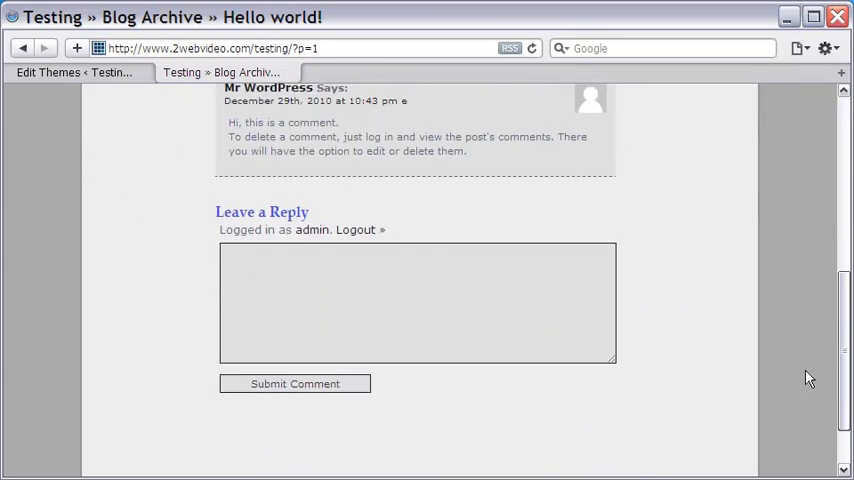
scroll("up", 3)
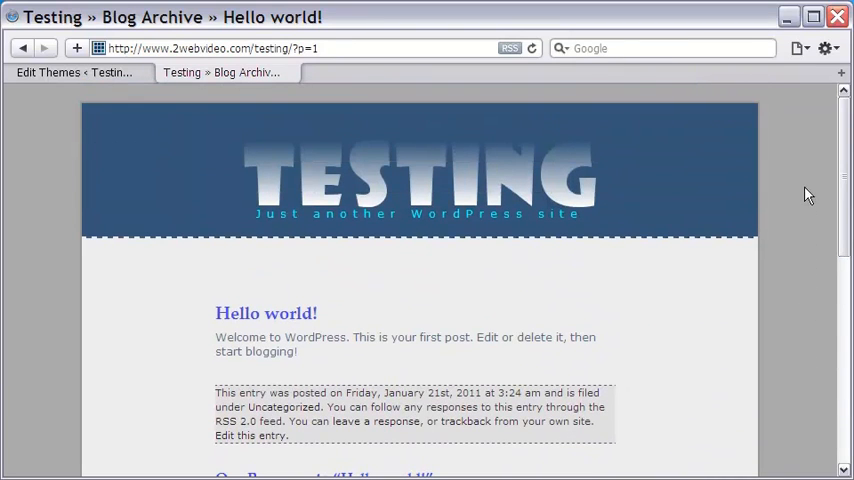
mouse_move(624, 280)
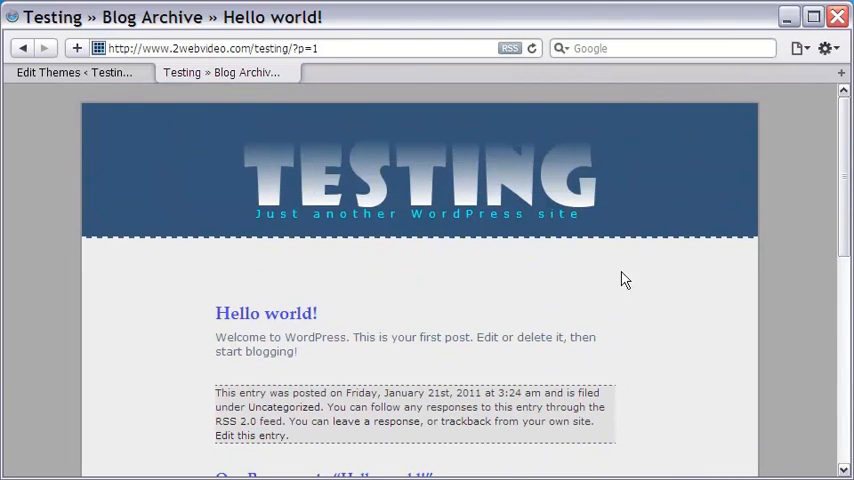
mouse_move(376, 284)
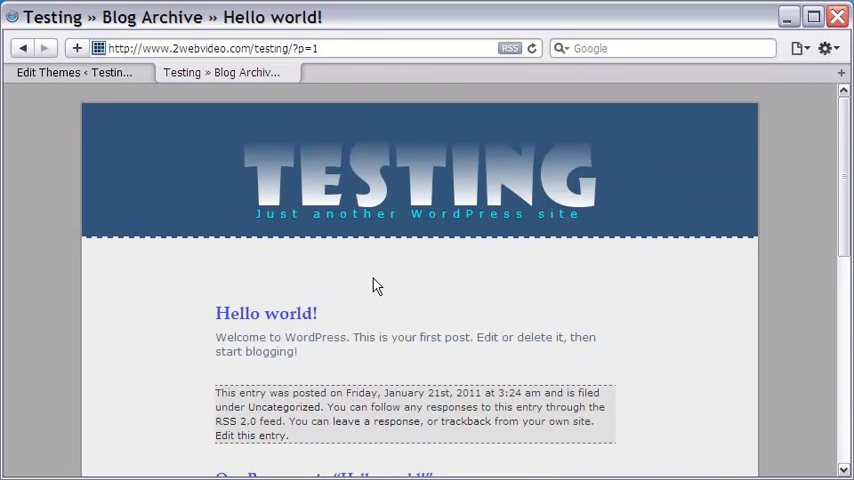